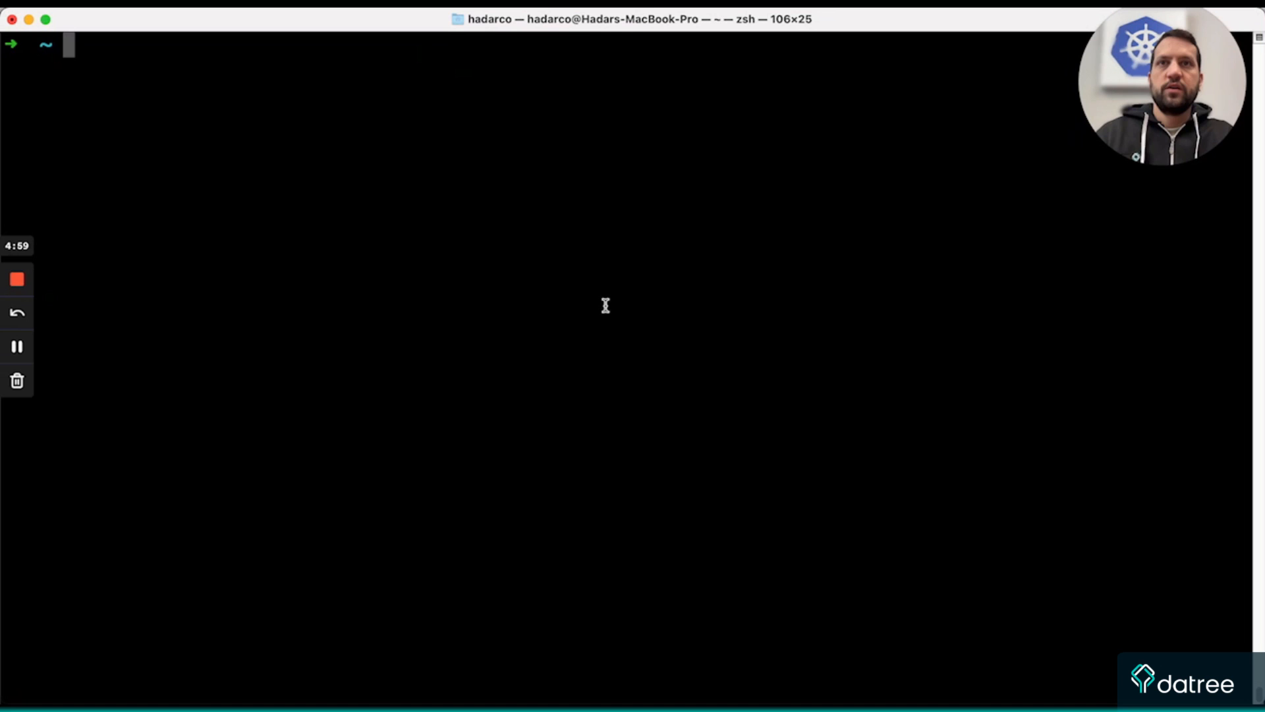
{"action": "mouse_move", "coordinate": [535, 282]}
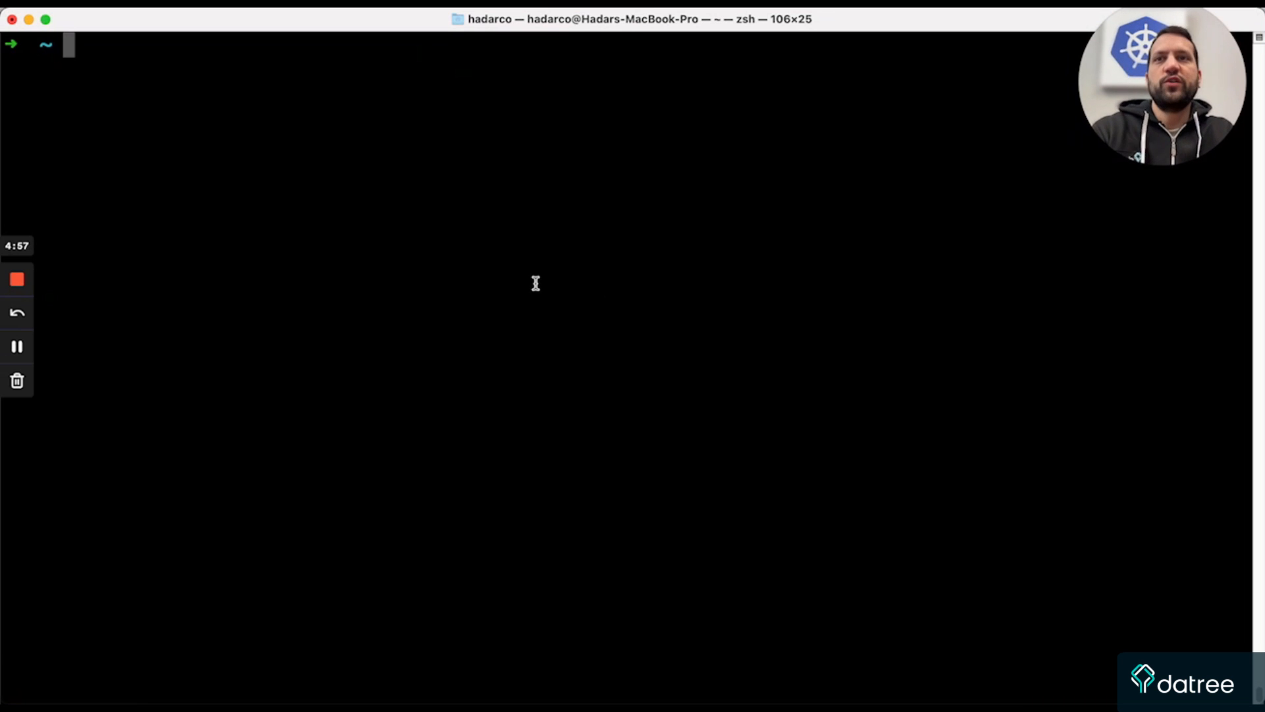
{"action": "mouse_move", "coordinate": [482, 262]}
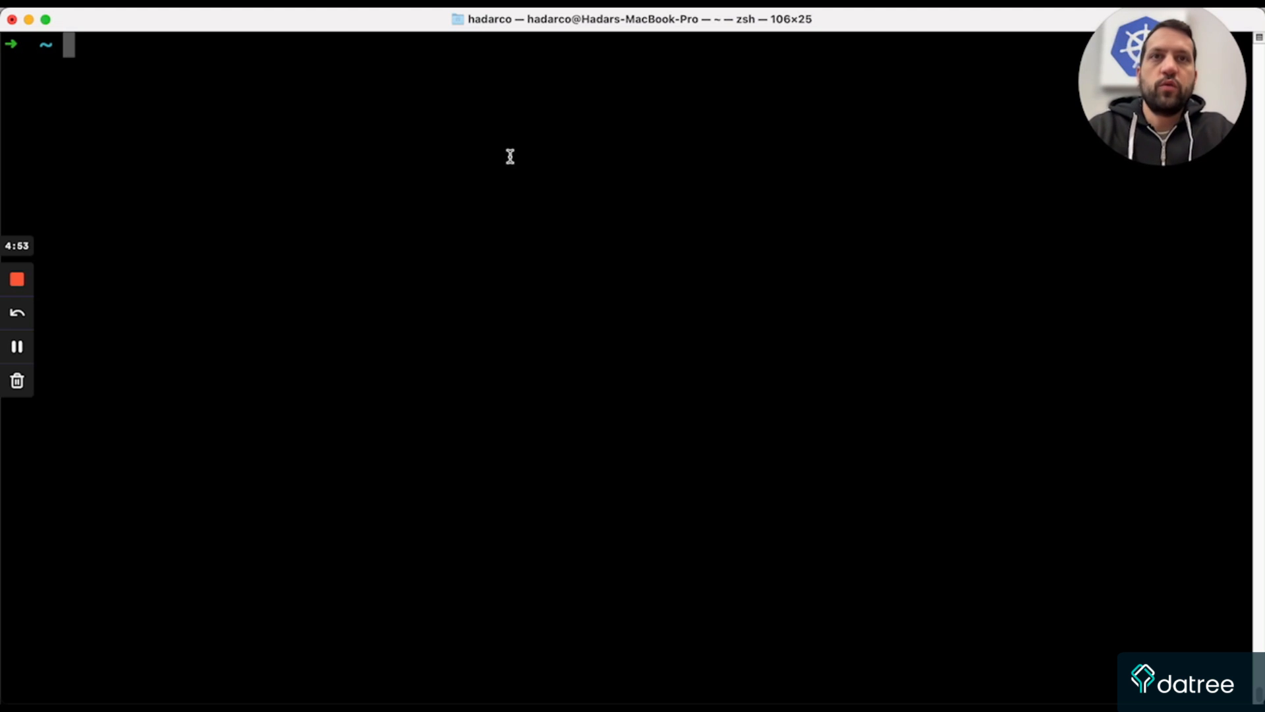
{"action": "mouse_move", "coordinate": [334, 164]}
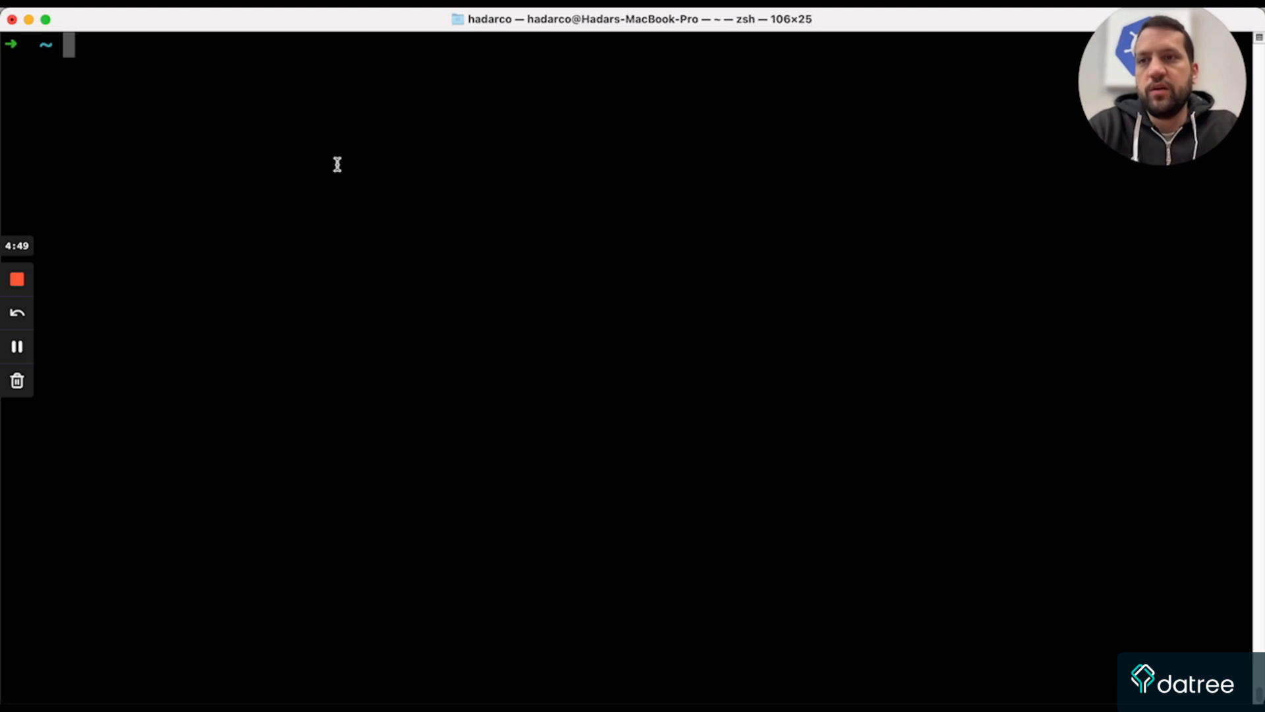
{"action": "mouse_move", "coordinate": [193, 160]}
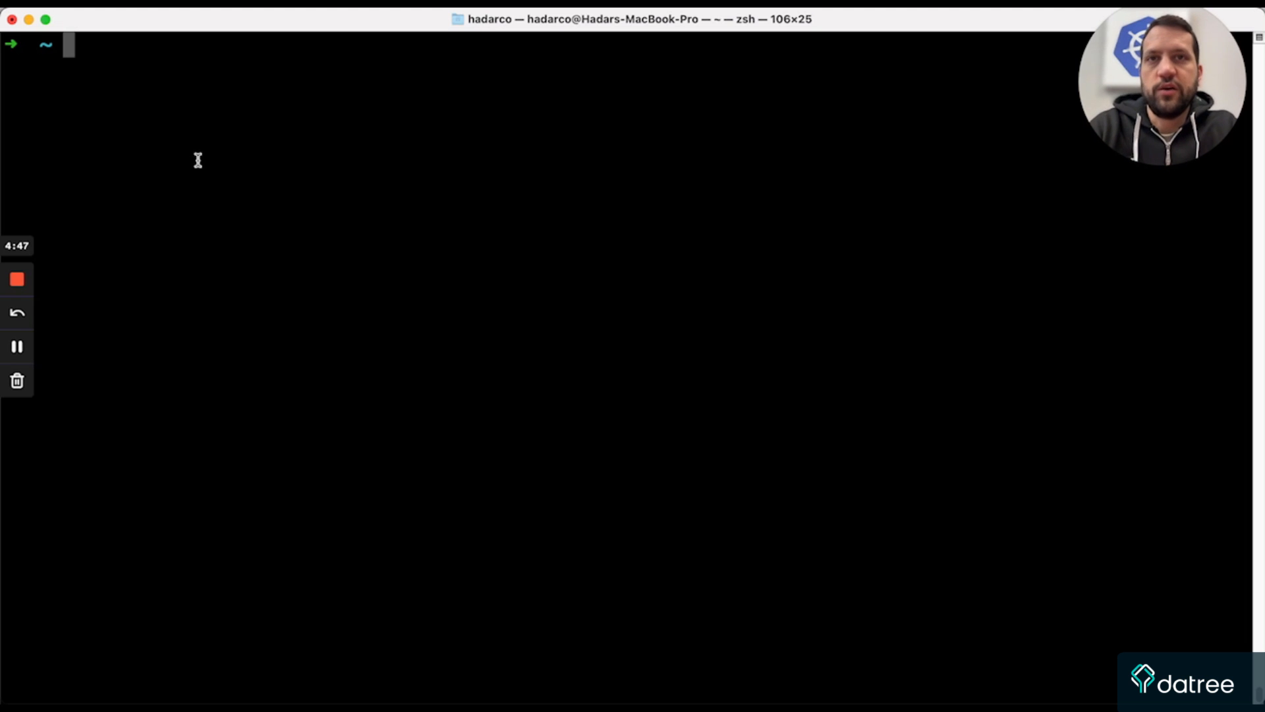
- Run kubectl apply on ~/Desktop/yamls/exampleFile.yaml and get denied by the Datree webhook
{"action": "type", "text": "kubectl apply -f ~/Desktop/yamls/exampleFile.yaml"}
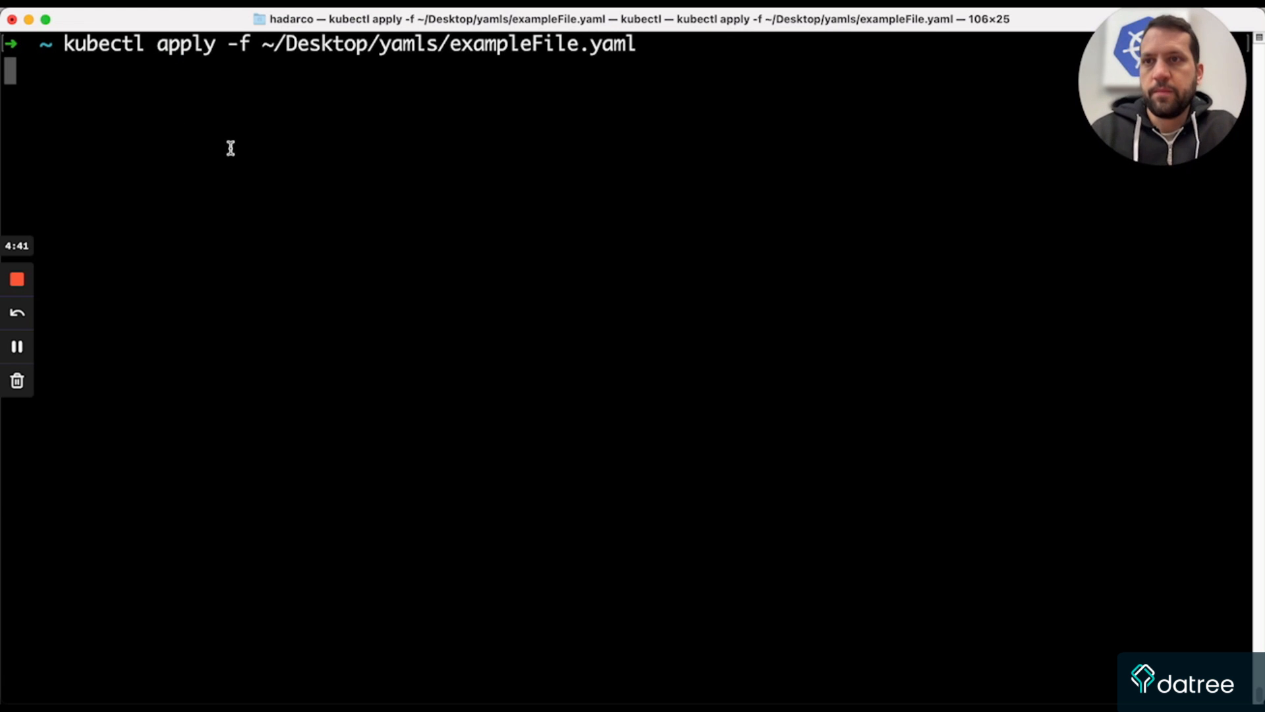
{"action": "key", "text": "Return"}
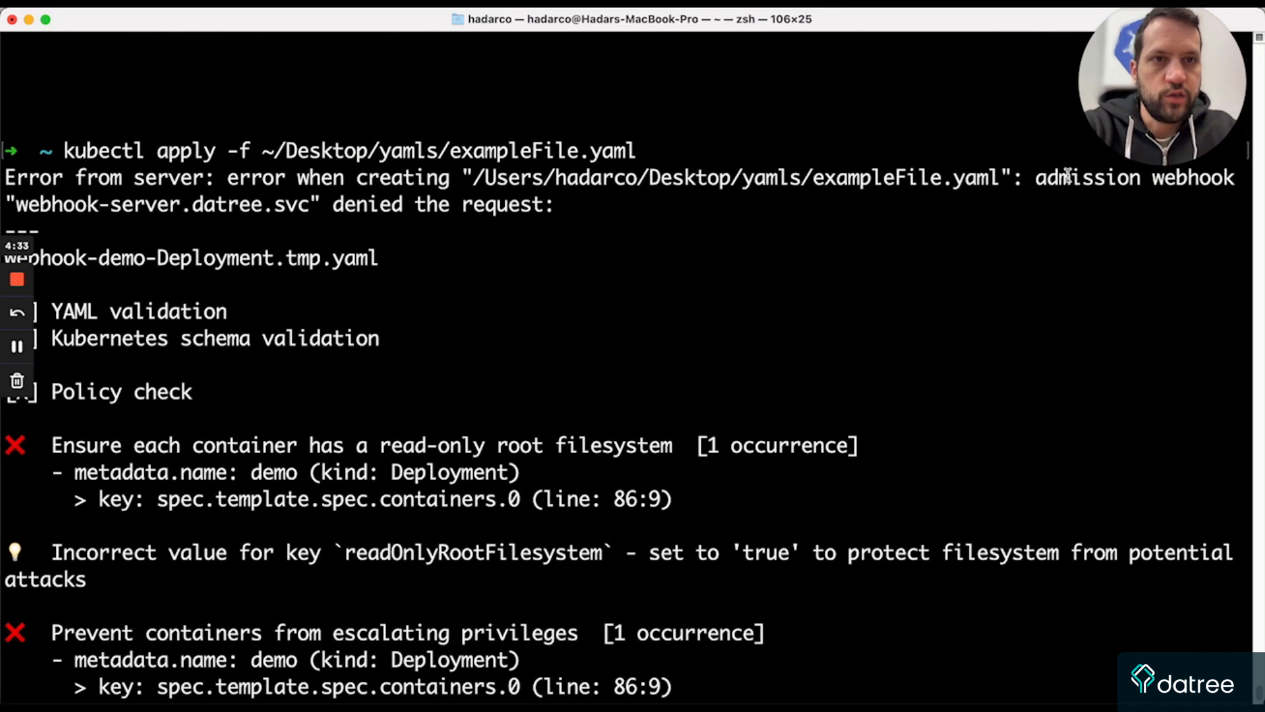
{"action": "mouse_move", "coordinate": [722, 235]}
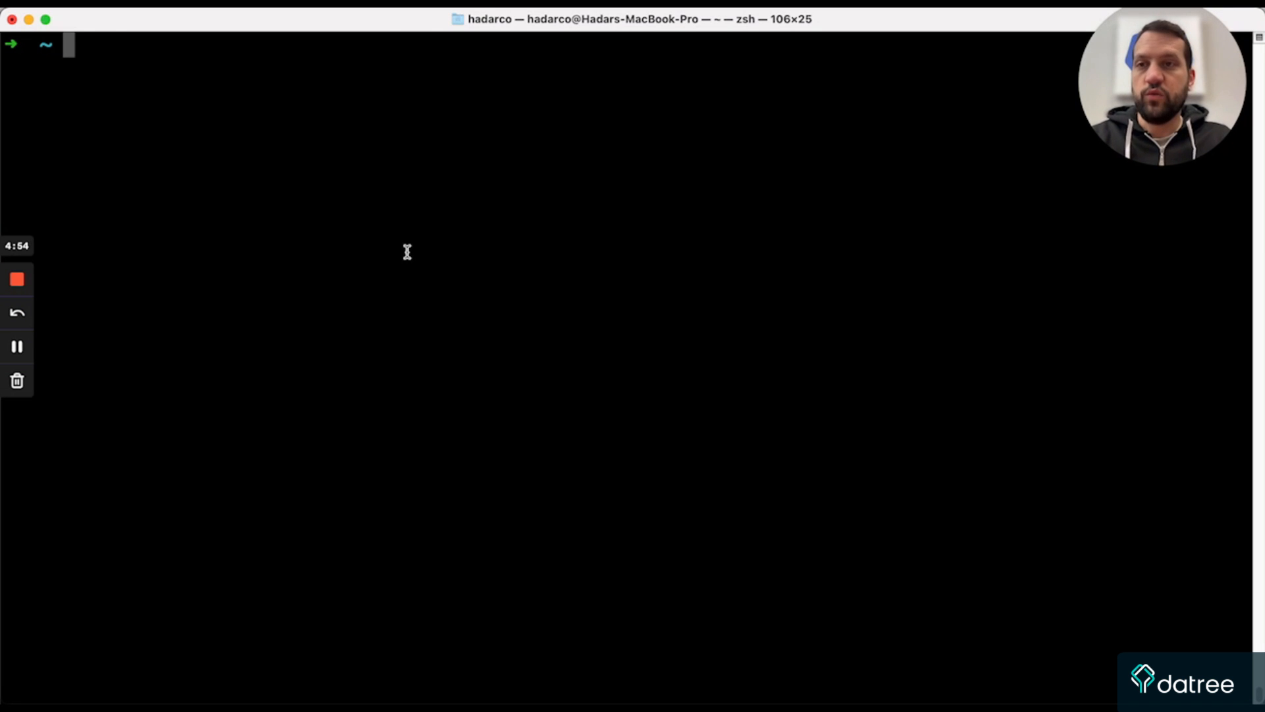
- Re-run kubectl apply on exampleFile.yaml so the demo Deployment is created with warnings only
{"action": "type", "text": "kubectl apply -f ~/Desktop/yamls/exampleFile.yaml"}
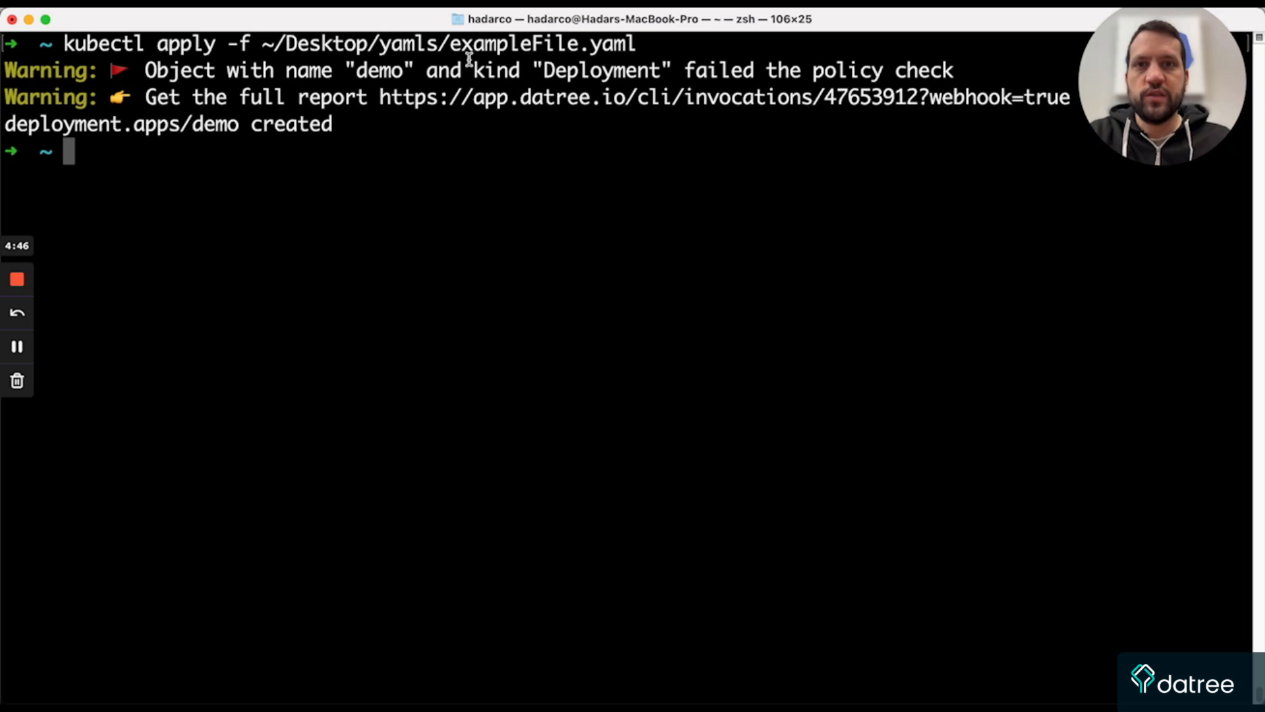
{"action": "mouse_move", "coordinate": [631, 60]}
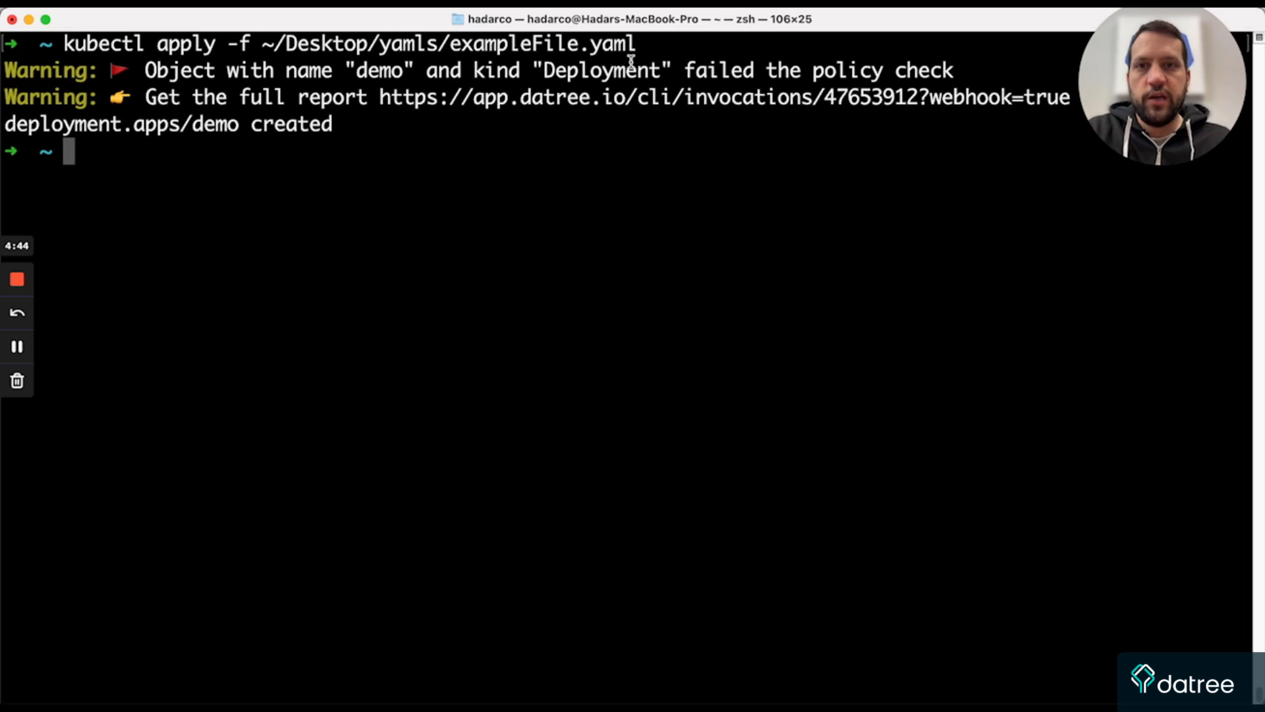
{"action": "mouse_move", "coordinate": [557, 93]}
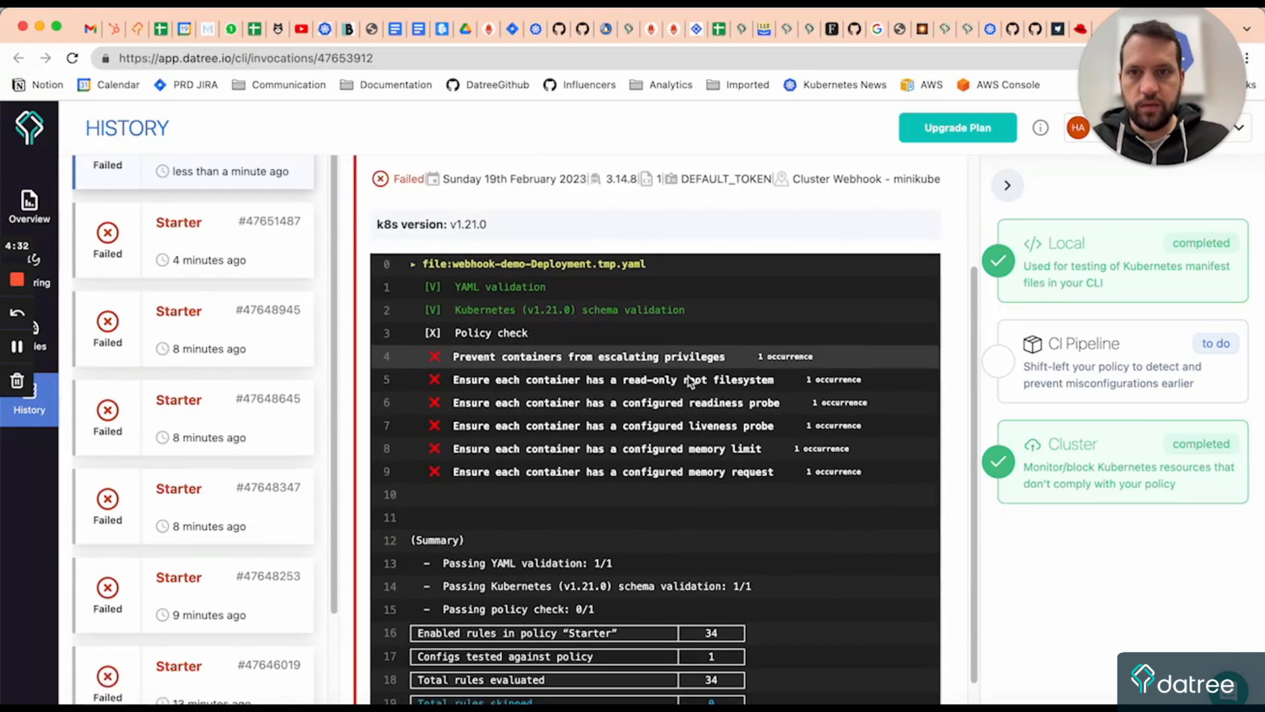
- Scroll the Datree Dashboard history report showing 6 of 34 rules failed
{"action": "scroll", "scroll_direction": "down", "scroll_amount": 3}
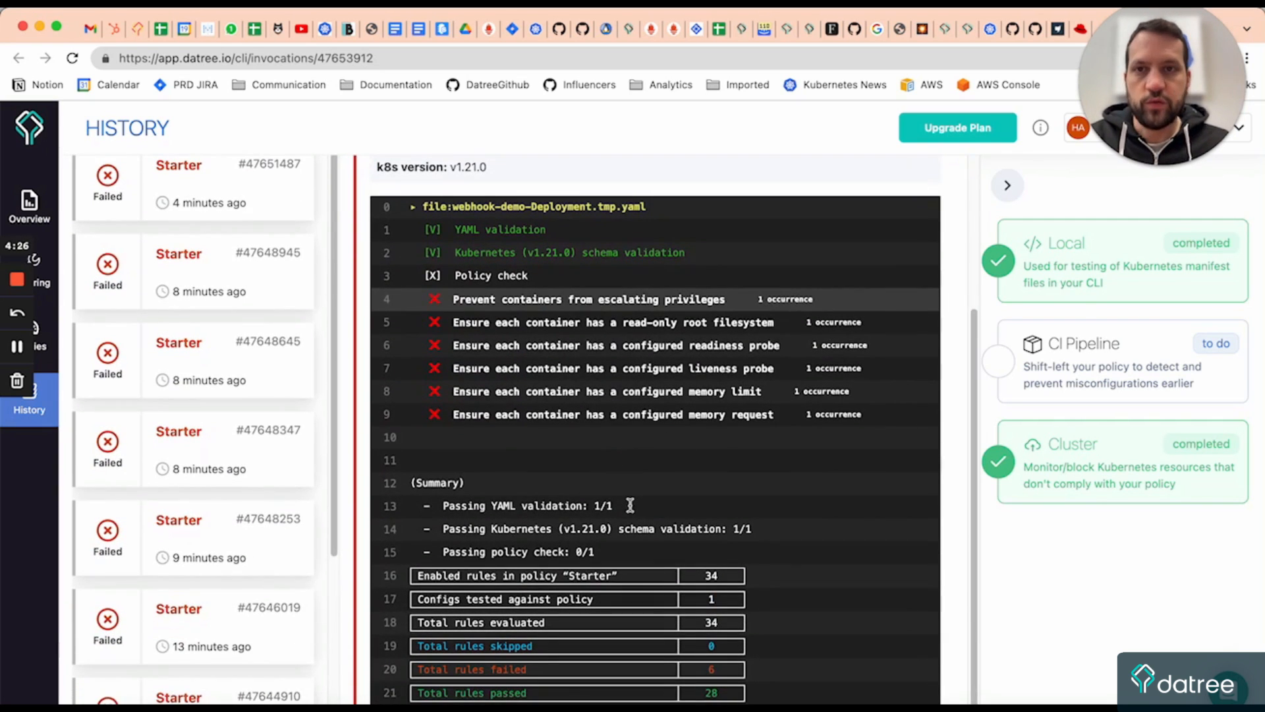
{"action": "mouse_move", "coordinate": [633, 508]}
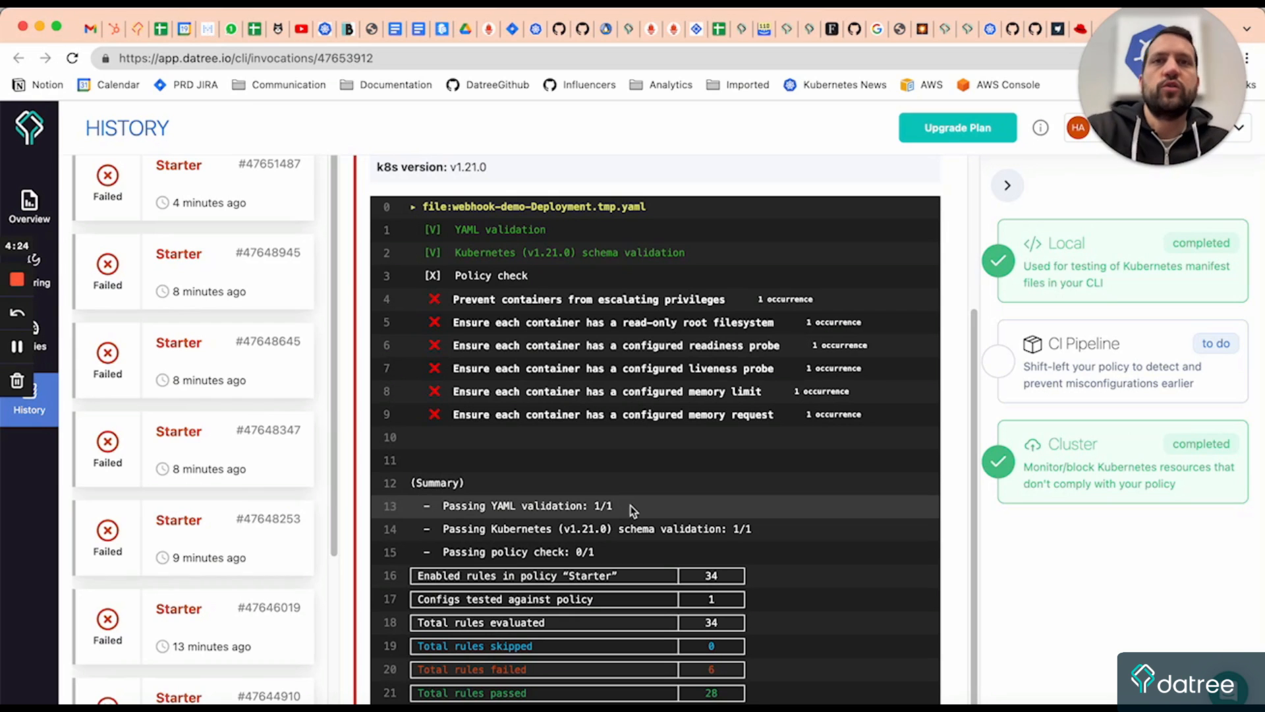
{"action": "mouse_move", "coordinate": [805, 515]}
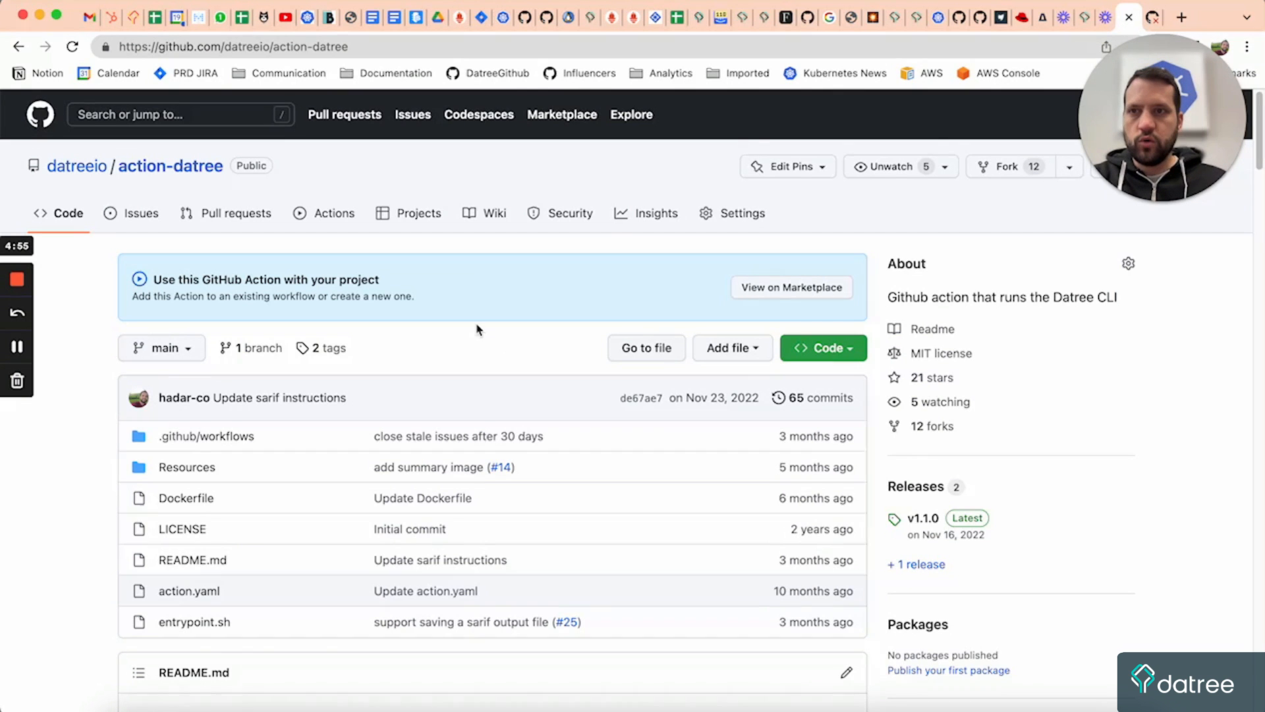
{"action": "mouse_move", "coordinate": [74, 257]}
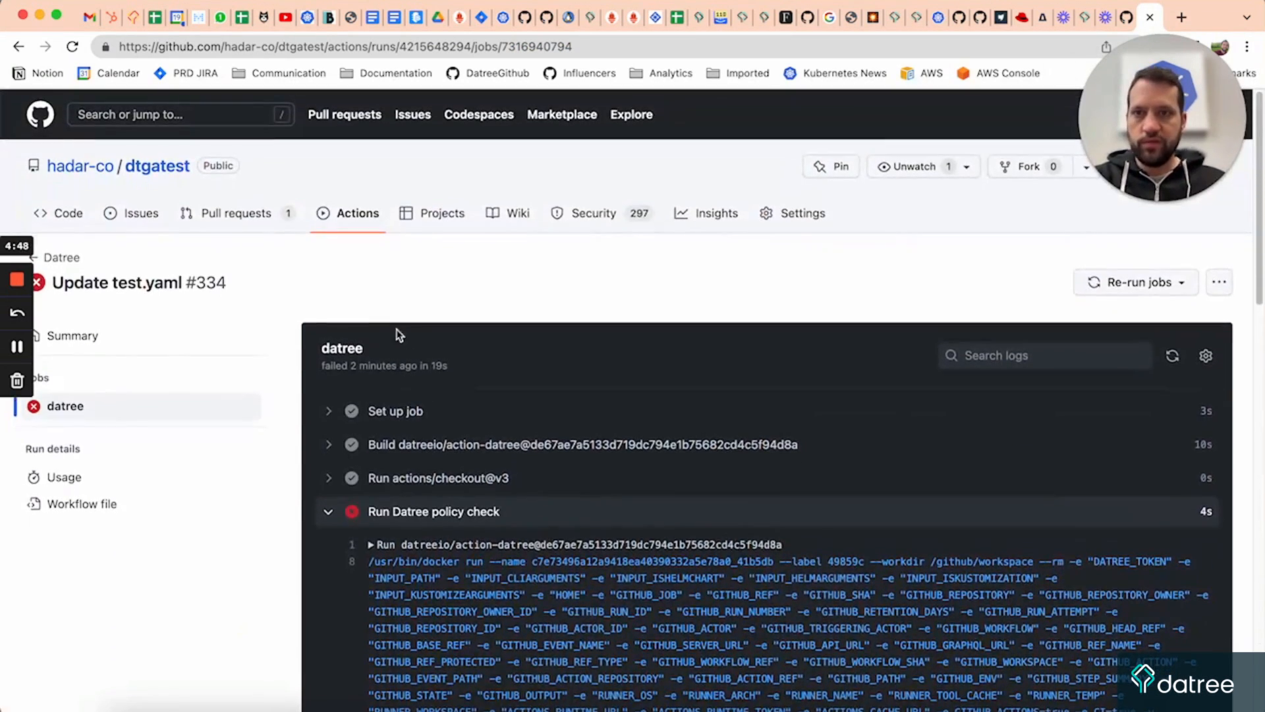
- Scroll the Datree policy check log for test.yaml down to its summary of 5 of 23 rules failed
{"action": "scroll", "scroll_direction": "down", "scroll_amount": 3}
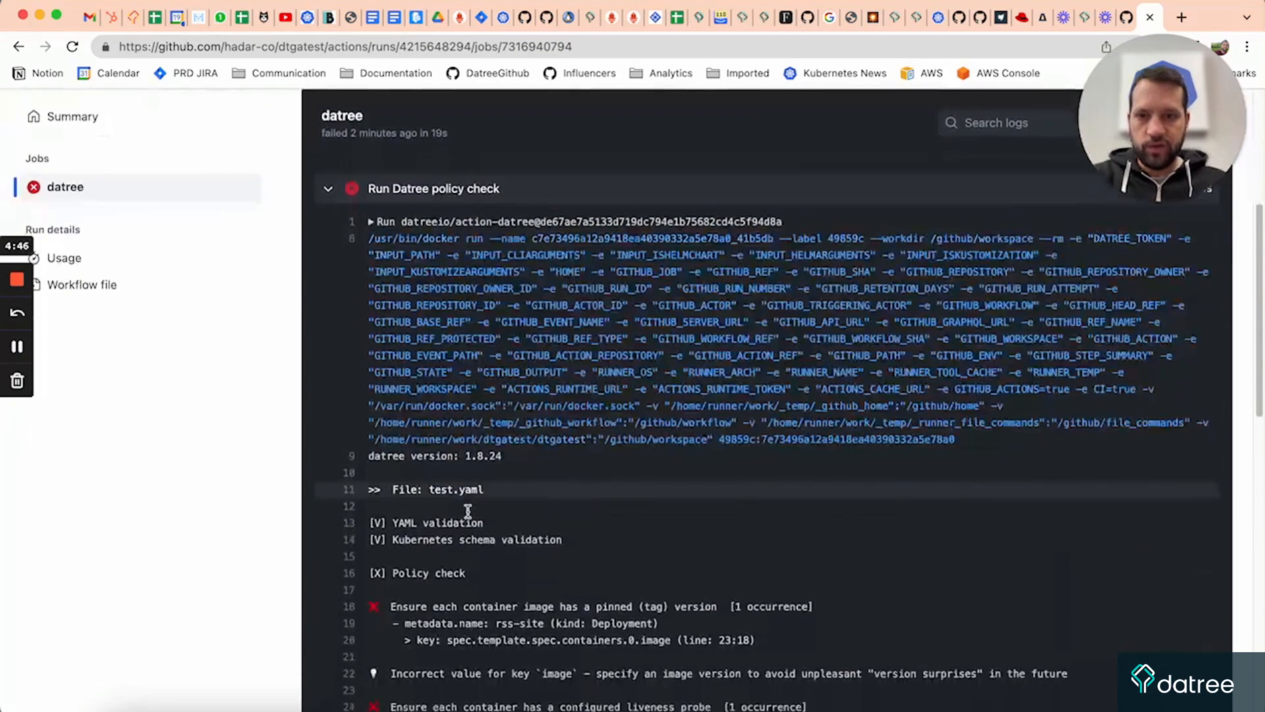
{"action": "scroll", "scroll_direction": "down", "scroll_amount": 3}
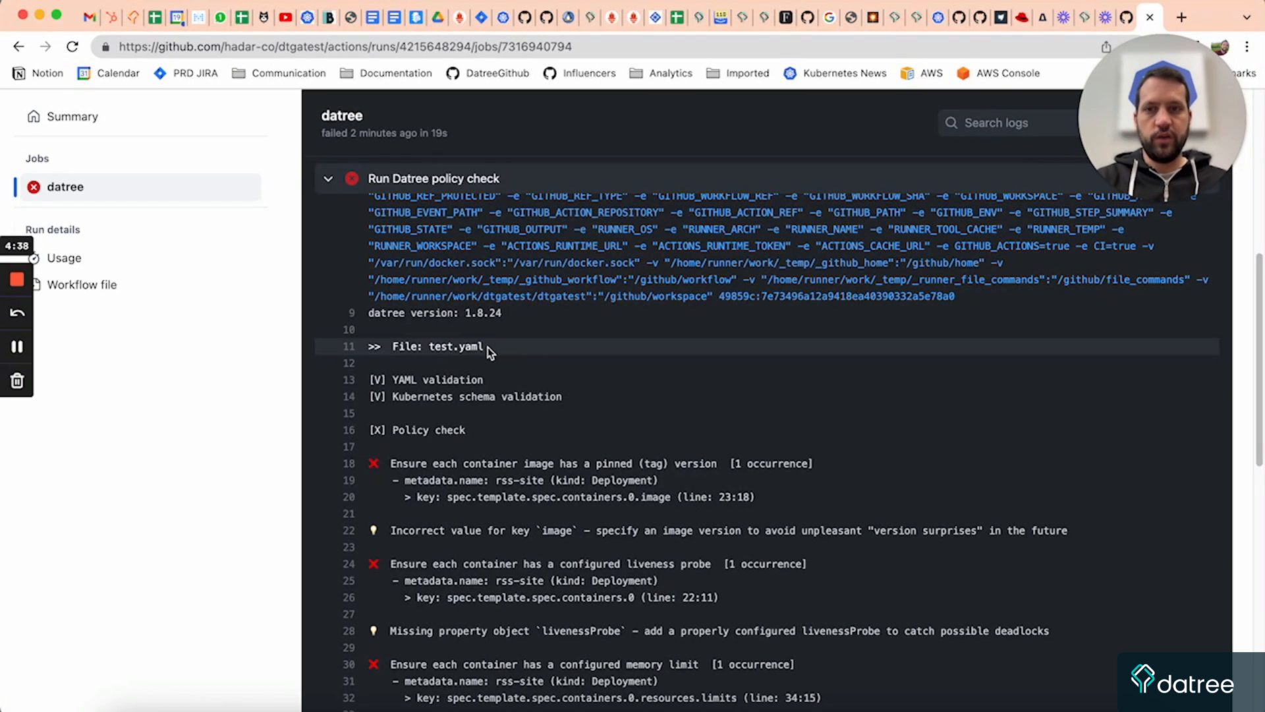
{"action": "scroll", "scroll_direction": "down", "scroll_amount": 3}
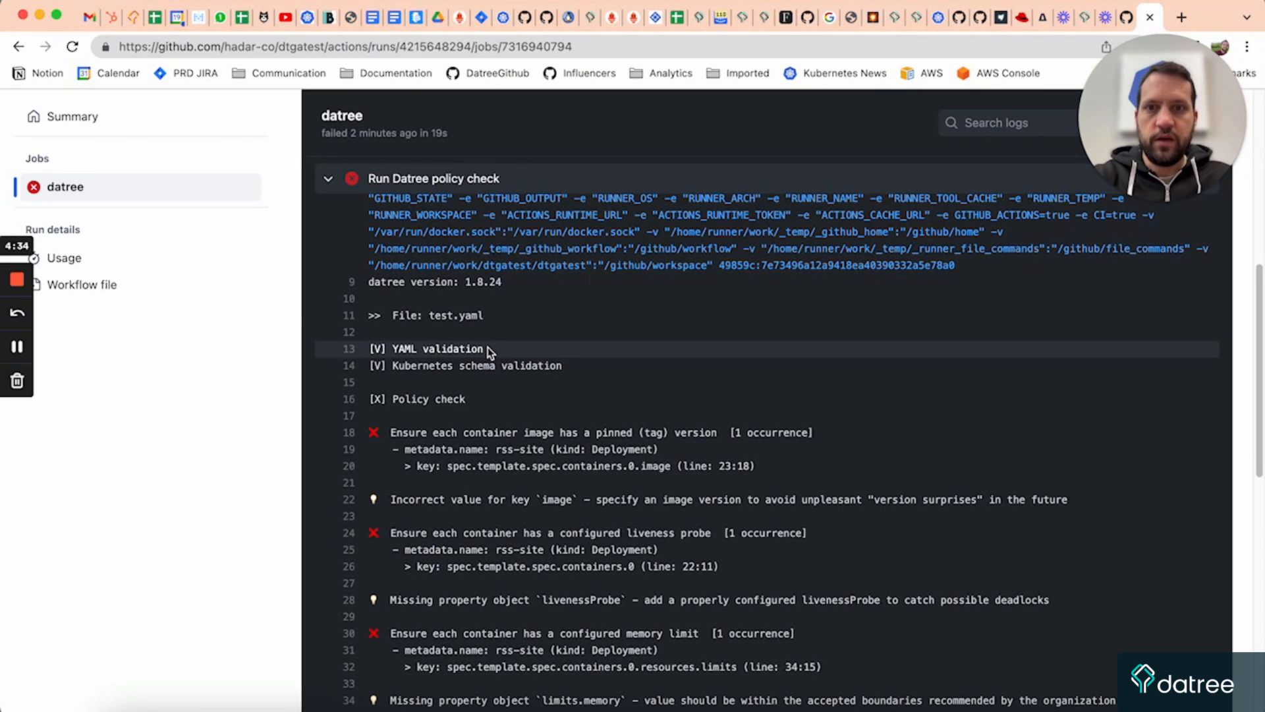
{"action": "scroll", "scroll_direction": "down", "scroll_amount": 3}
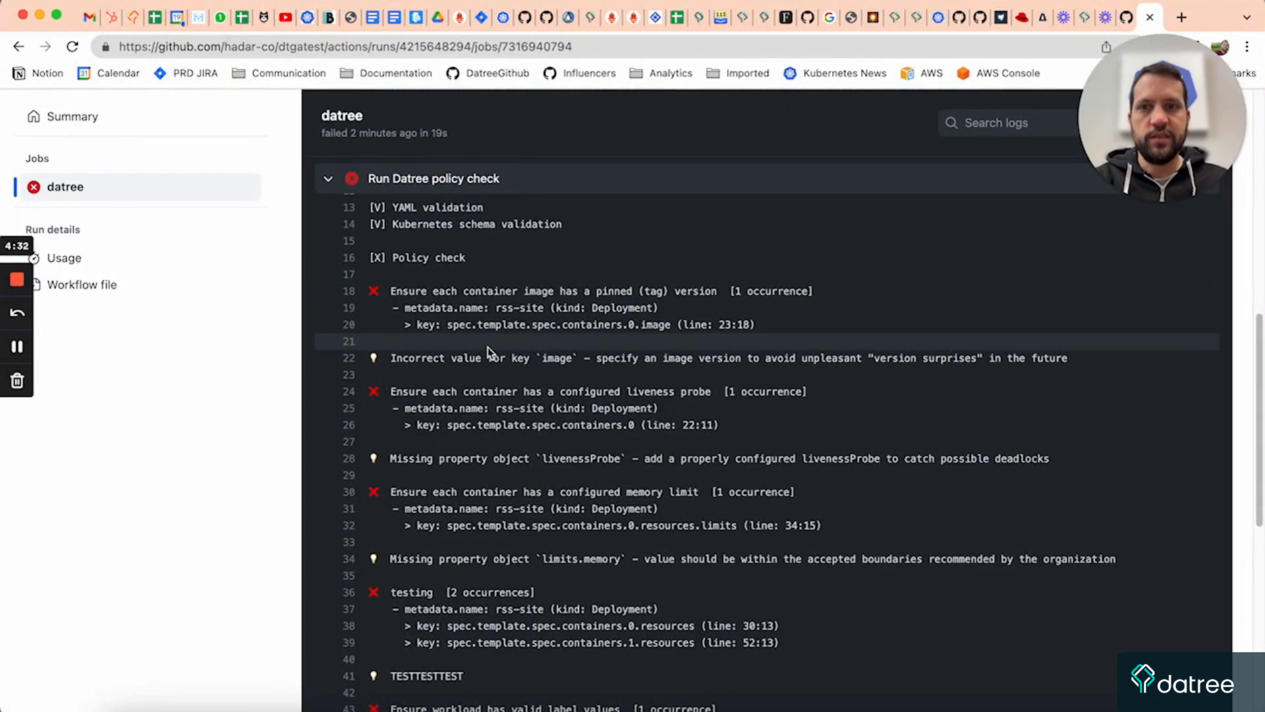
{"action": "scroll", "scroll_direction": "down", "scroll_amount": 3}
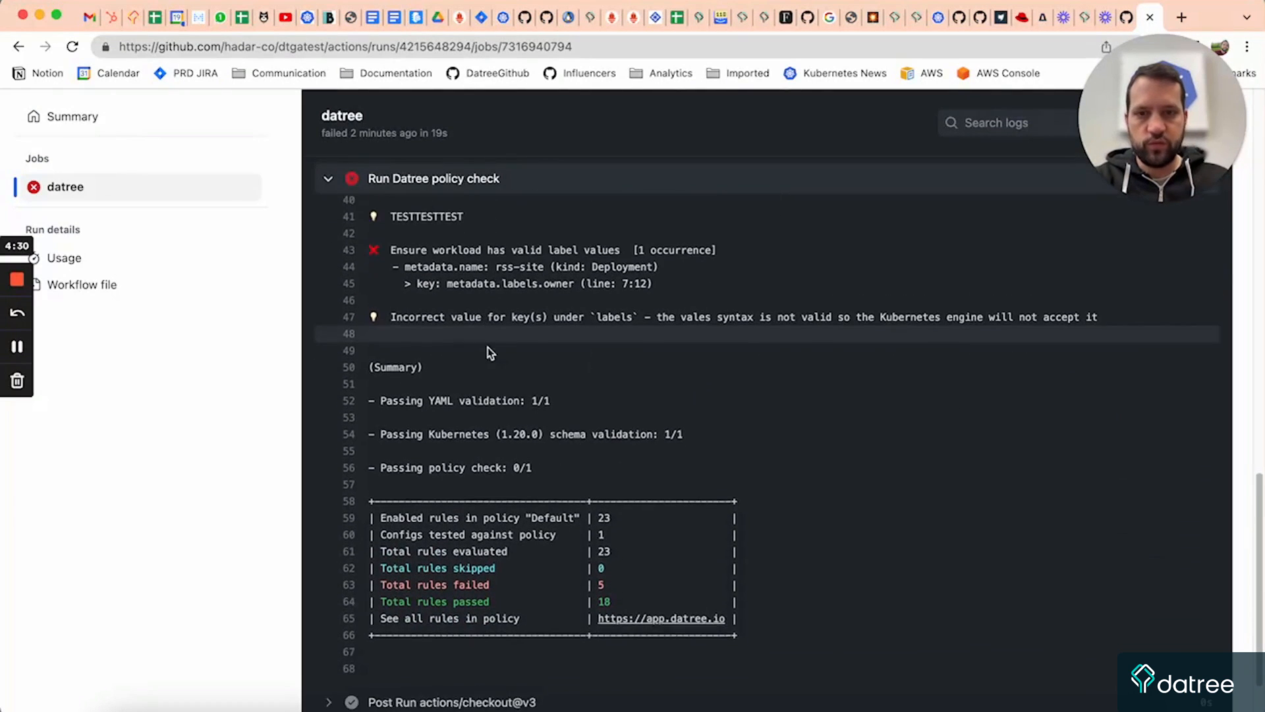
{"action": "scroll", "scroll_direction": "down", "scroll_amount": 3}
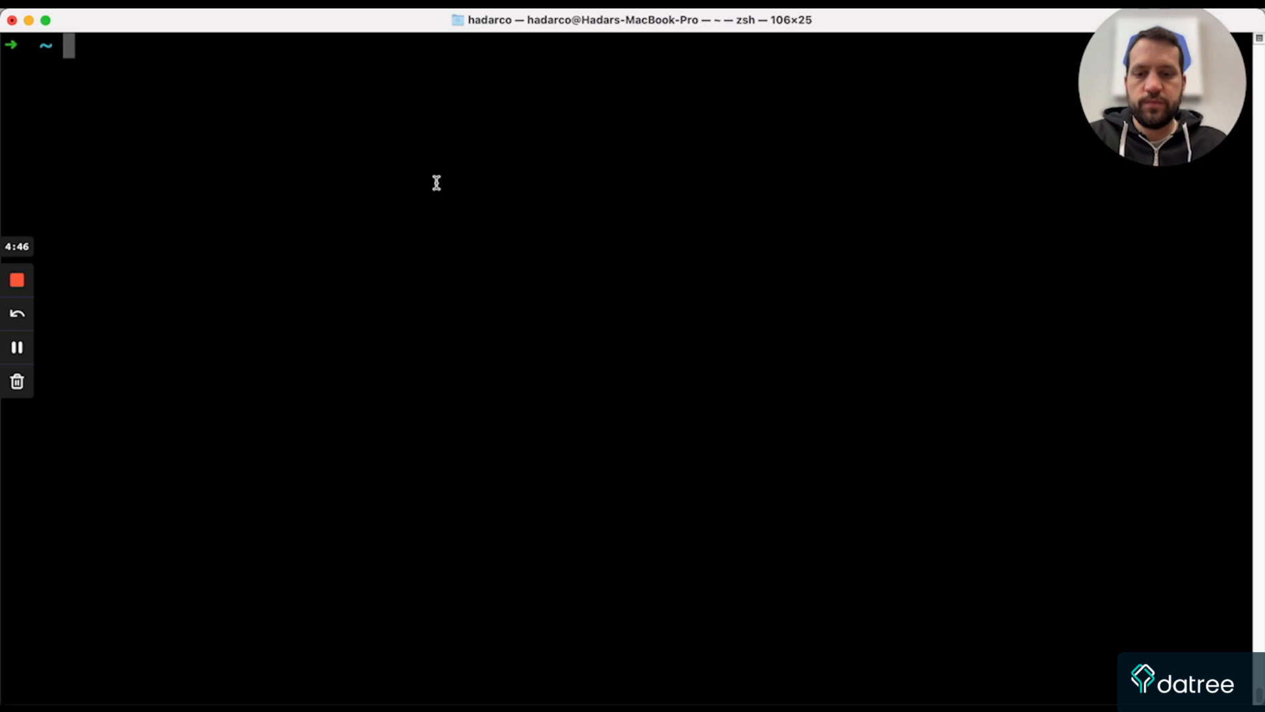
{"action": "mouse_move", "coordinate": [377, 181]}
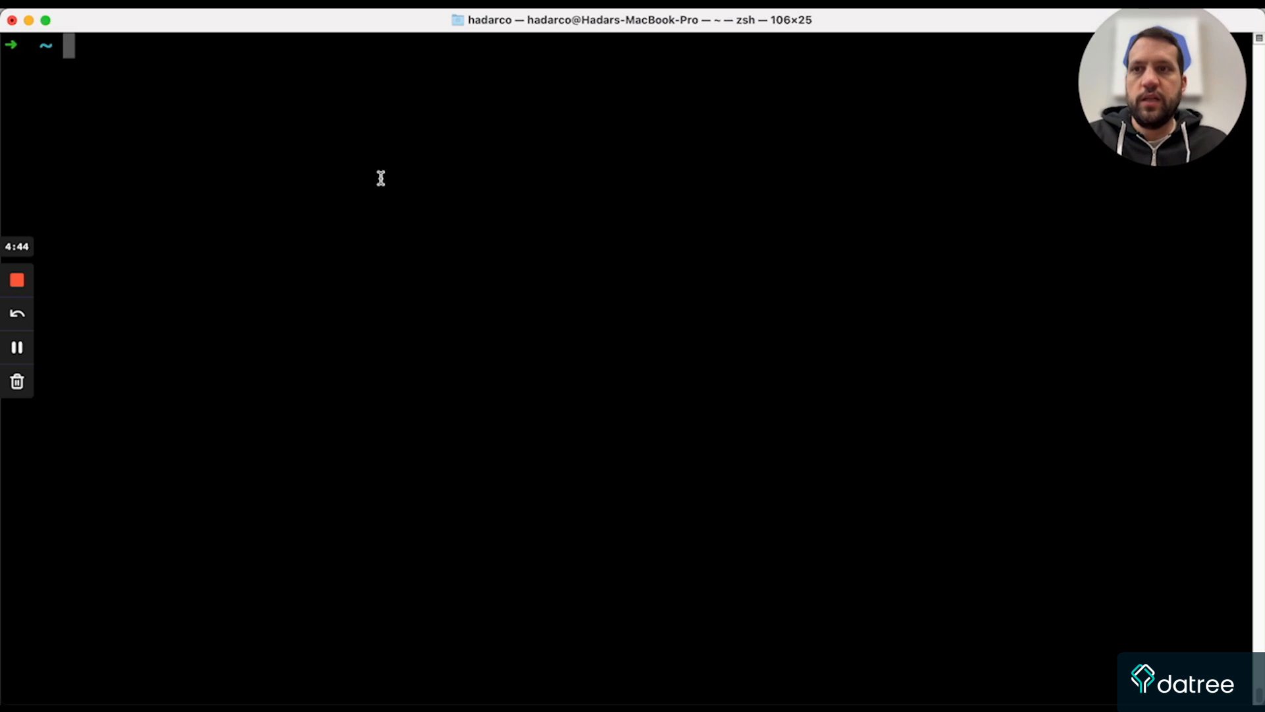
- Run datree test on ~/Desktop/yamls/exampleFile.yaml and reach the 6-of-21 failed summary
{"action": "type", "text": "datree test ~/Desktop/yamls/exampleFile.yaml"}
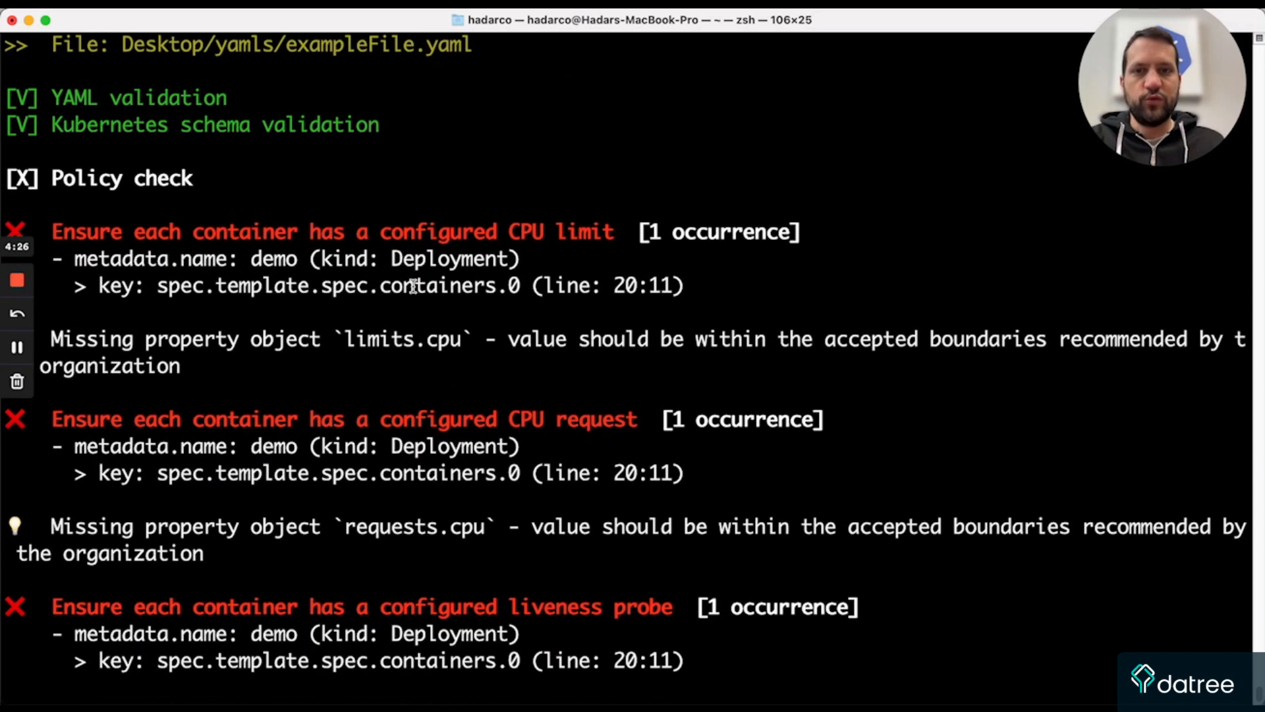
{"action": "scroll", "scroll_direction": "down", "scroll_amount": 3}
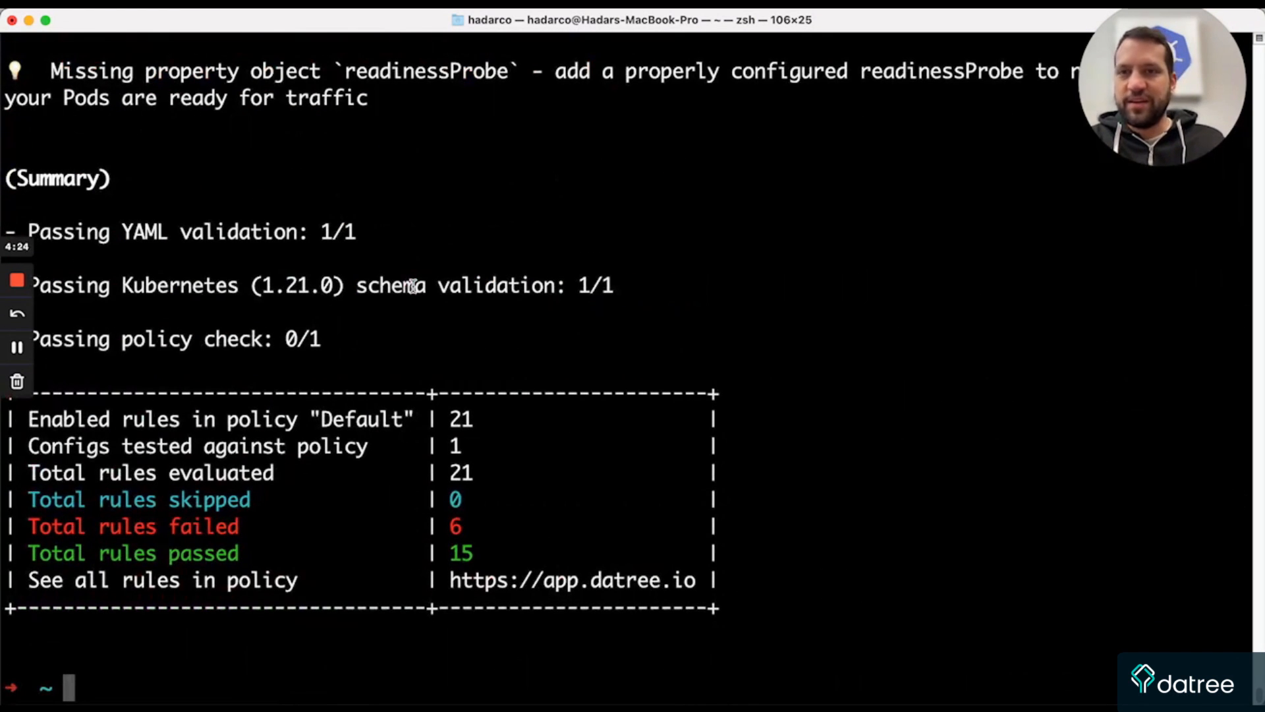